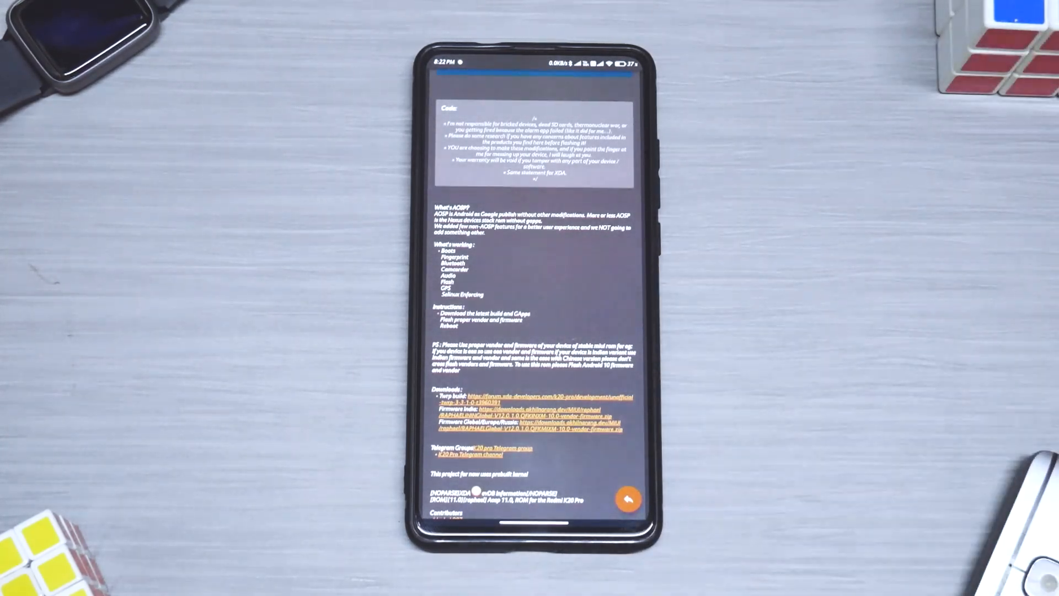
# - Review the Reboot page from the recovery Menu, then wipe Dalvik, cache, system, vendor, data and internal storage
pyautogui.scroll(-3)
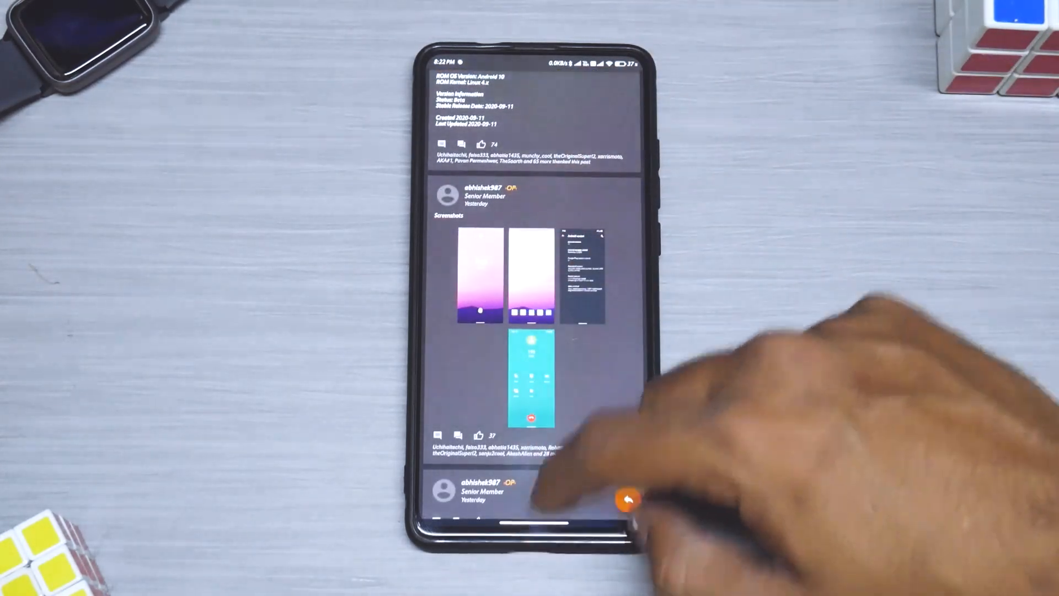
pyautogui.press('HOME')
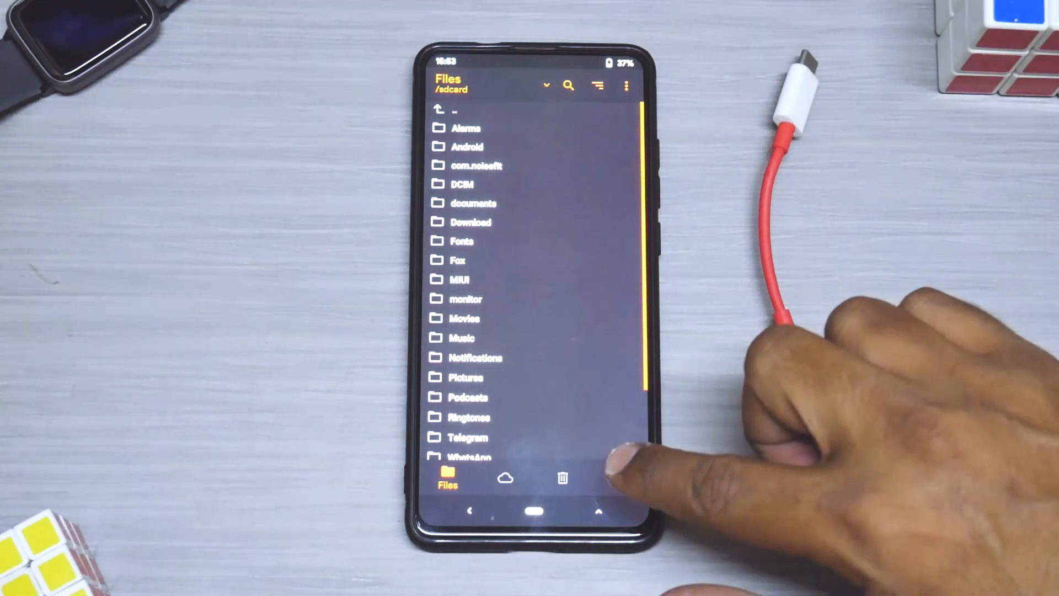
pyautogui.click(619, 478)
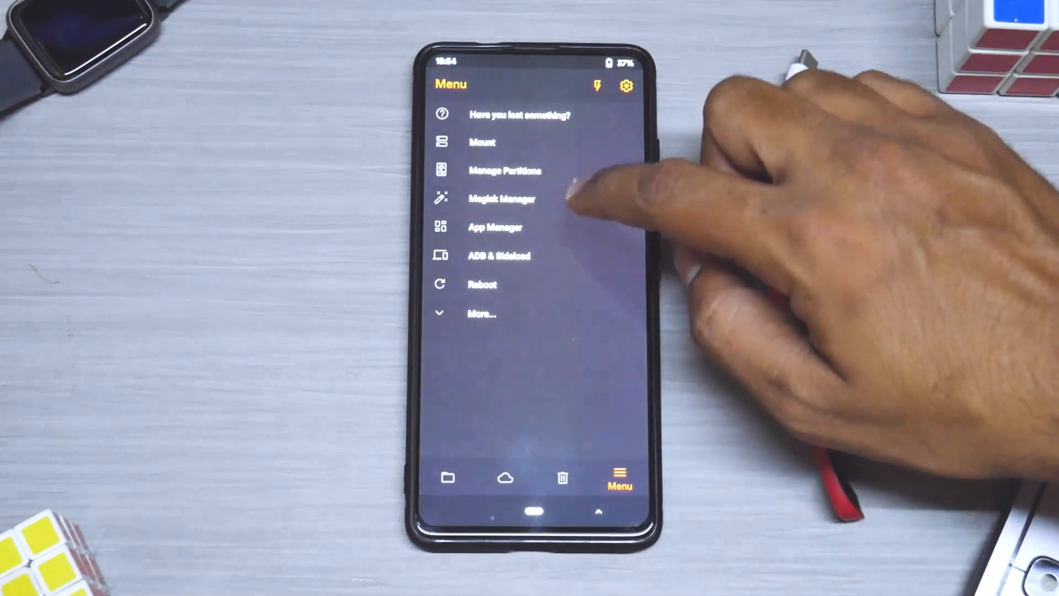
pyautogui.click(504, 170)
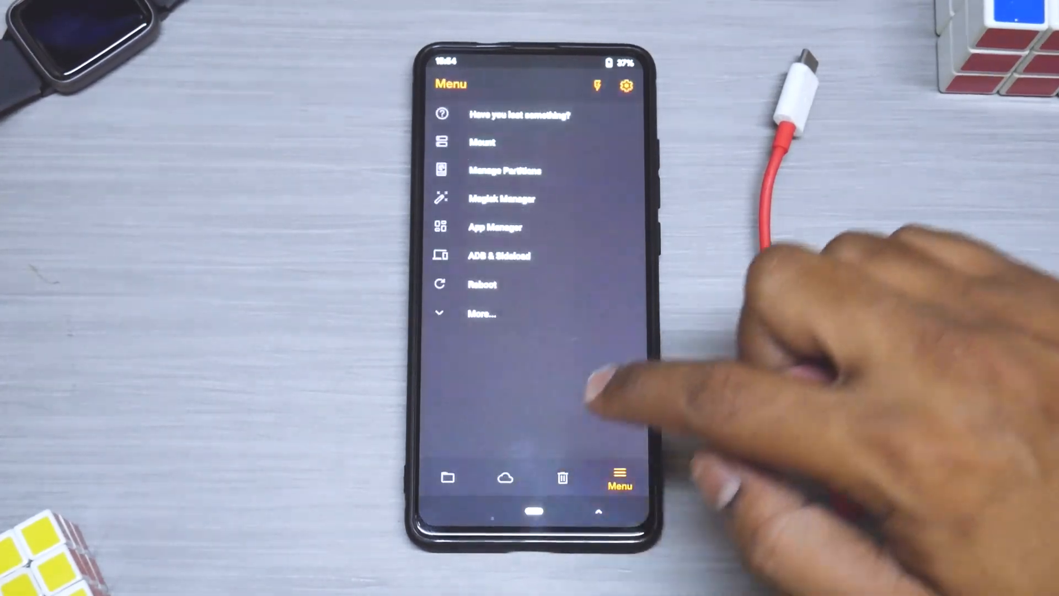
pyautogui.click(483, 284)
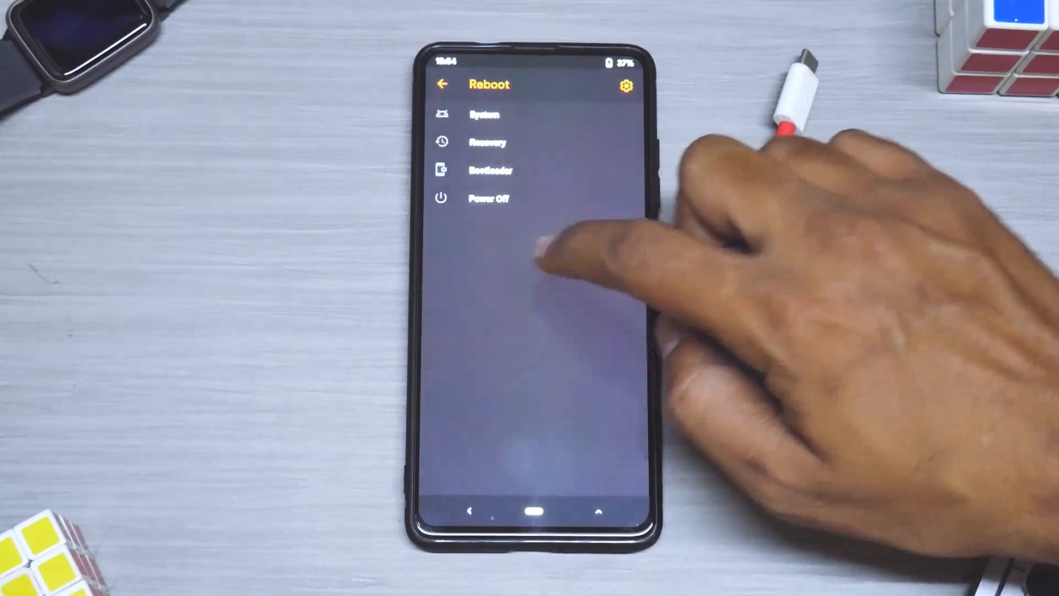
pyautogui.click(483, 114)
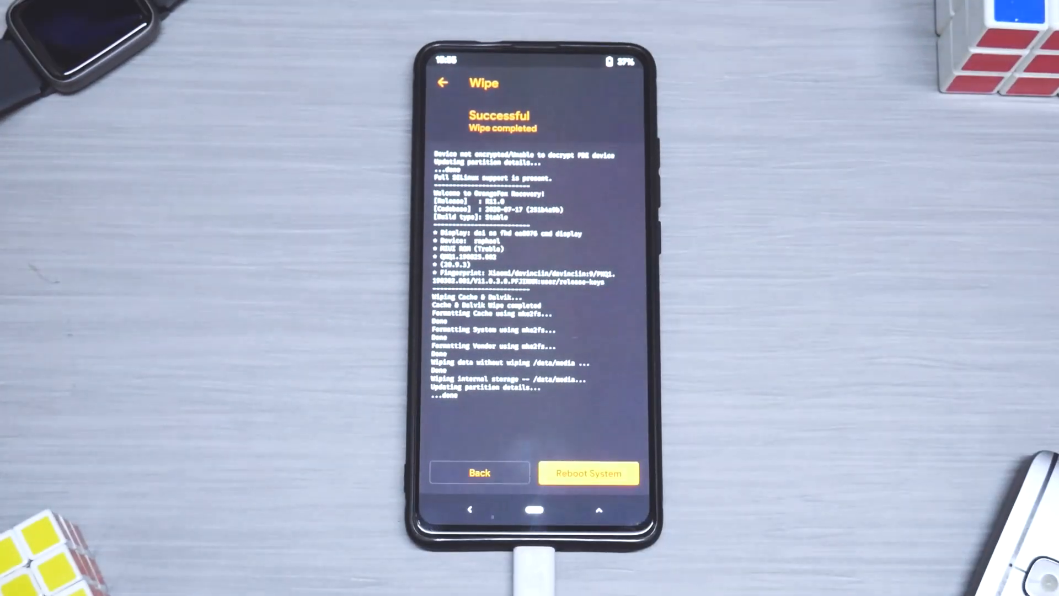
# - Check Mount settings, then point the file browser at the USB OTG drive holding the ROM, GApps and Magisk zips
pyautogui.click(480, 474)
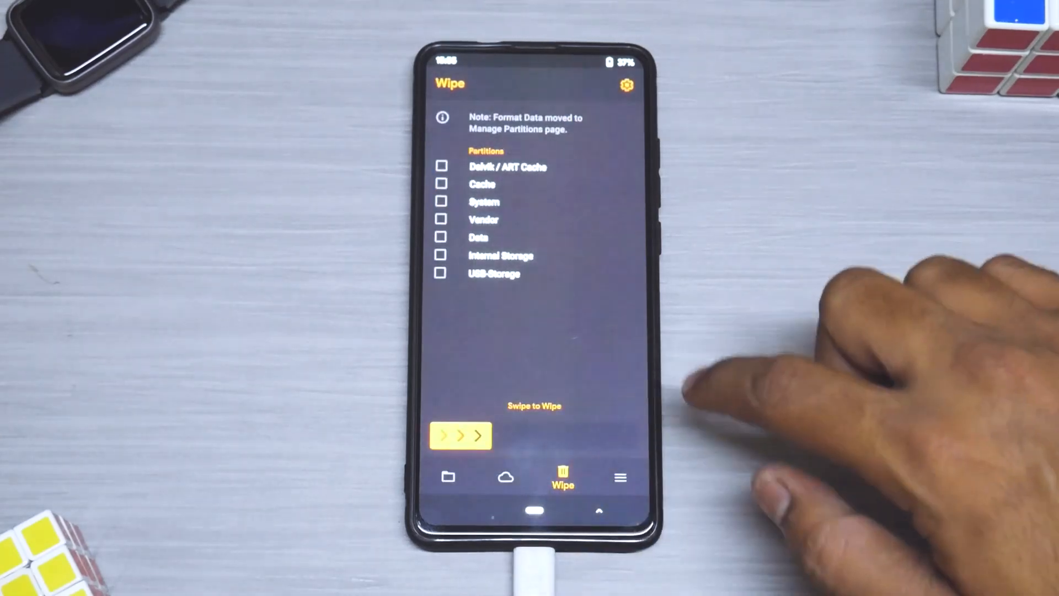
pyautogui.click(619, 478)
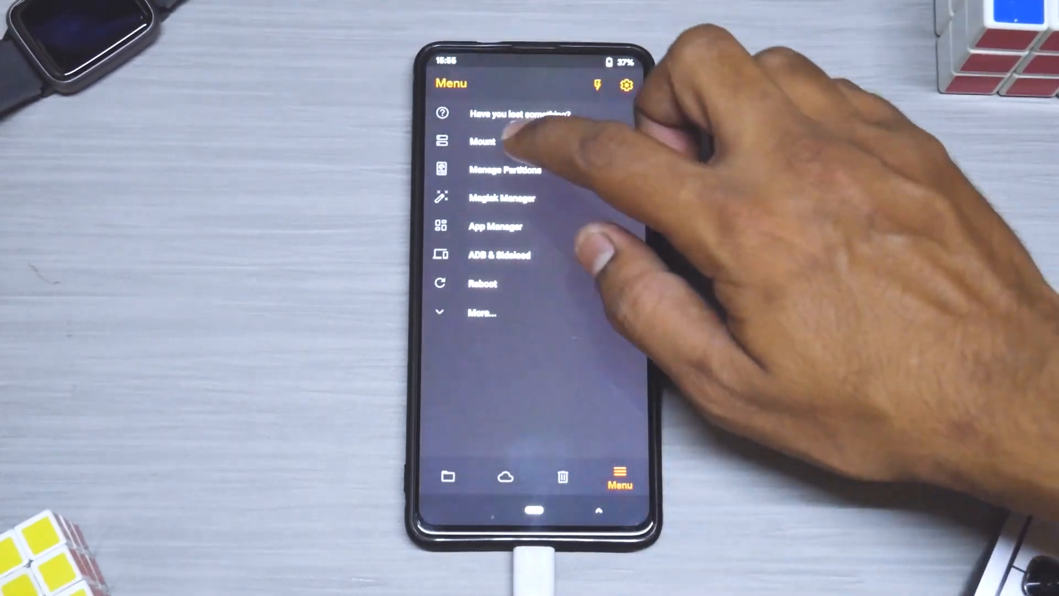
pyautogui.click(482, 141)
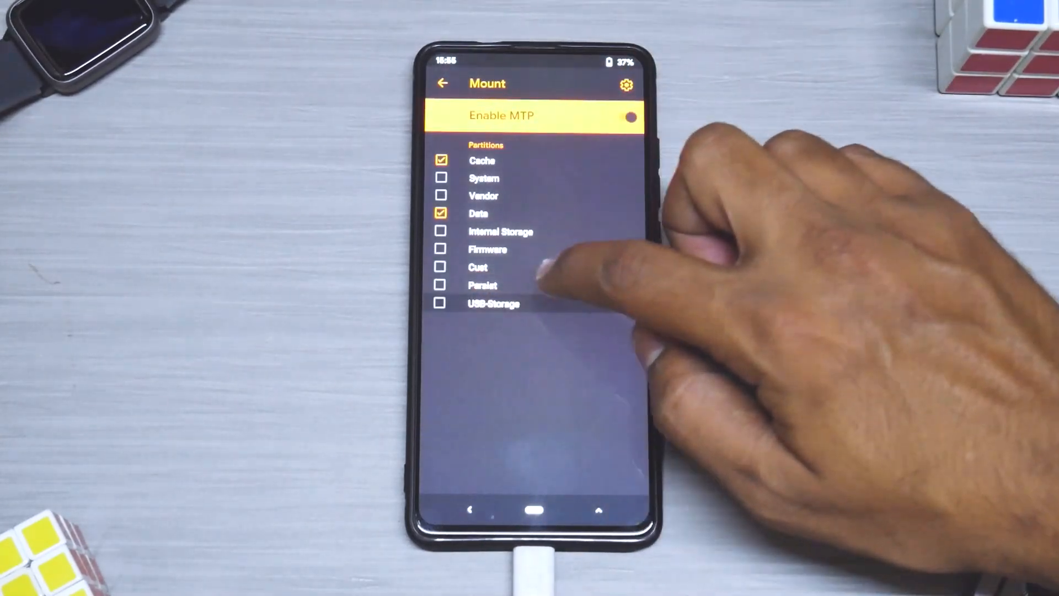
pyautogui.click(442, 82)
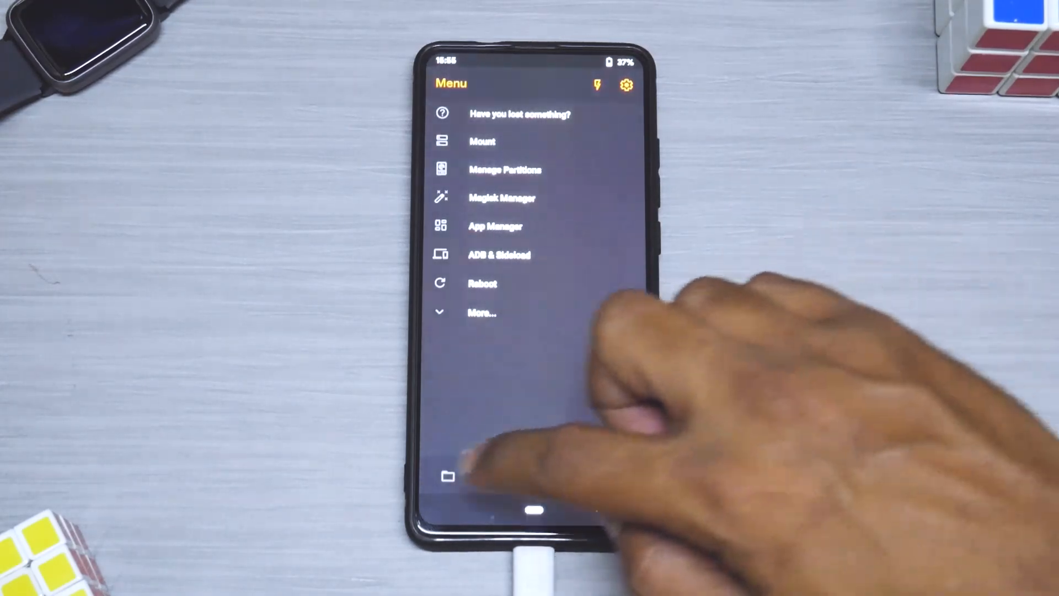
pyautogui.click(446, 477)
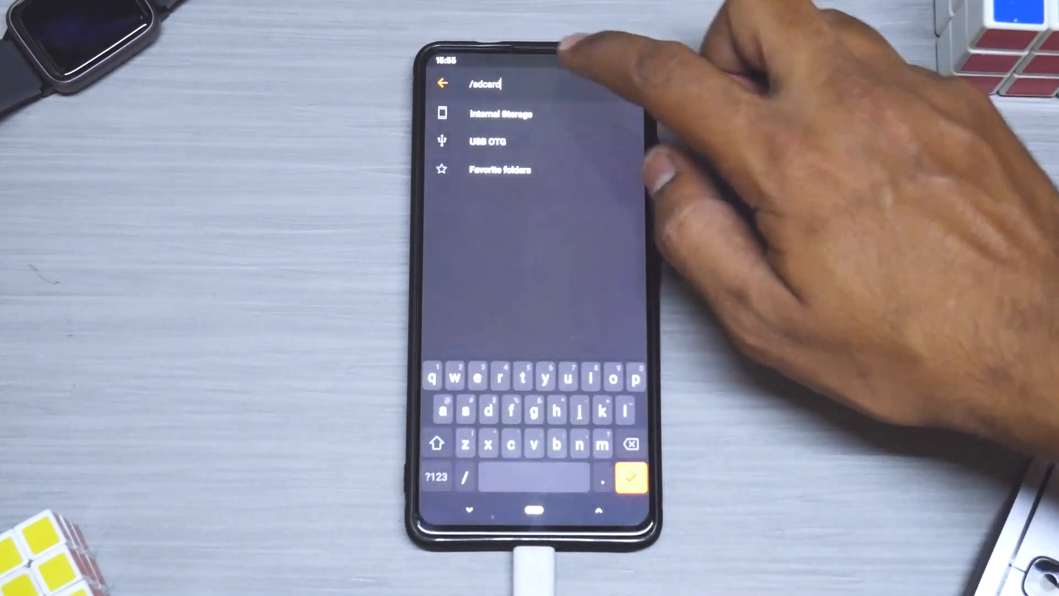
pyautogui.click(631, 477)
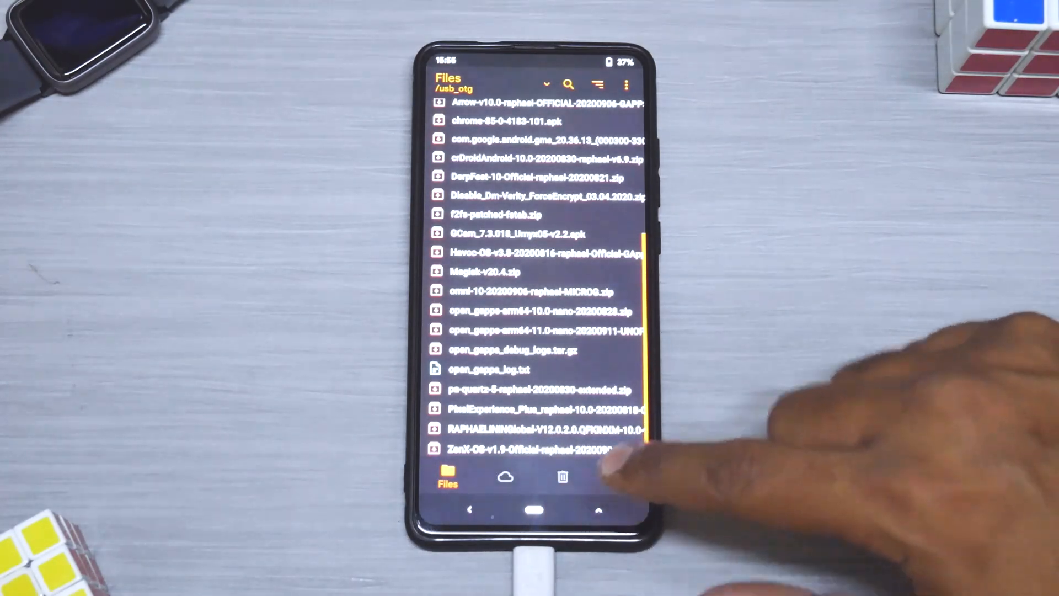
pyautogui.click(543, 430)
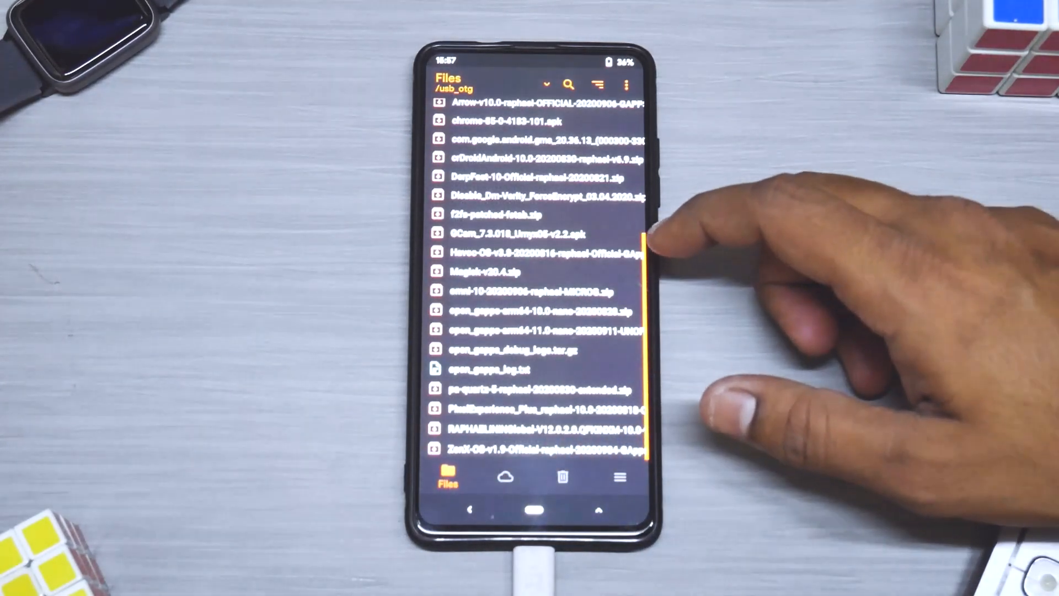
pyautogui.scroll(-3)
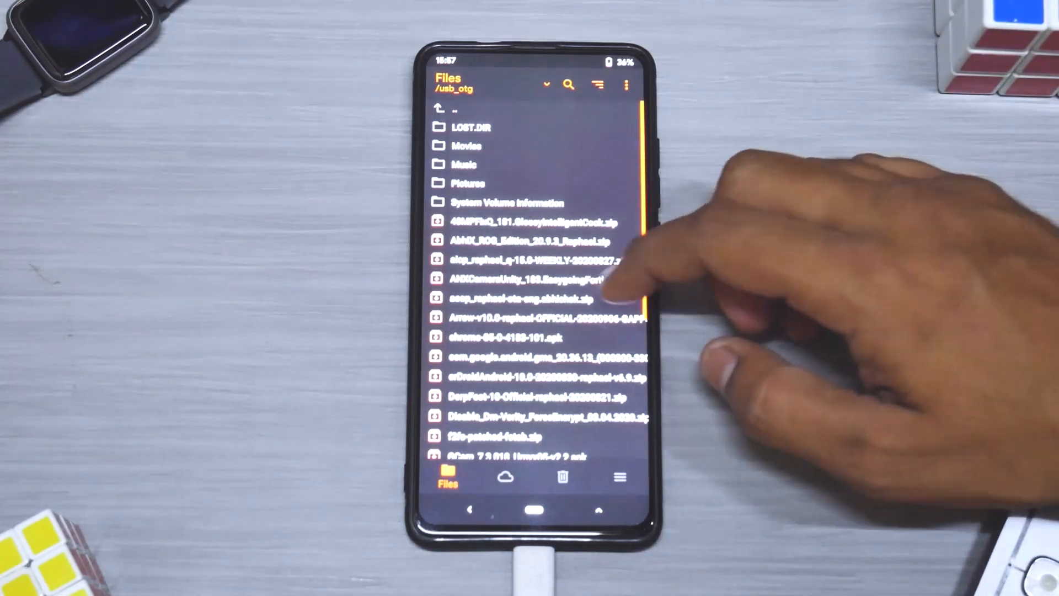
pyautogui.click(516, 299)
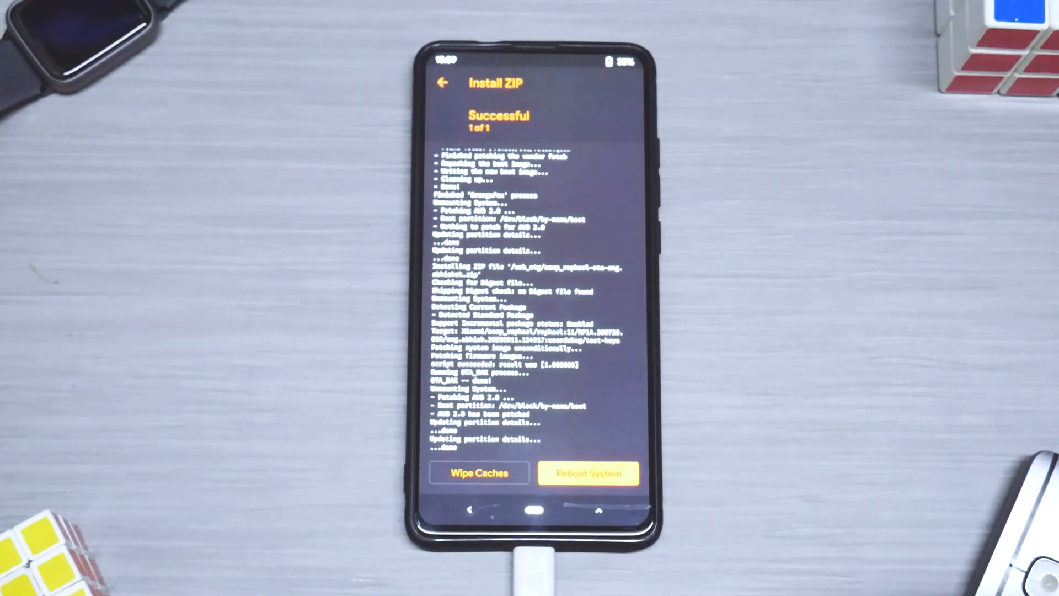
# - Install open_gapps-arm64-11.0 nano from the USB drive, wipe caches and reboot into the system
pyautogui.click(443, 82)
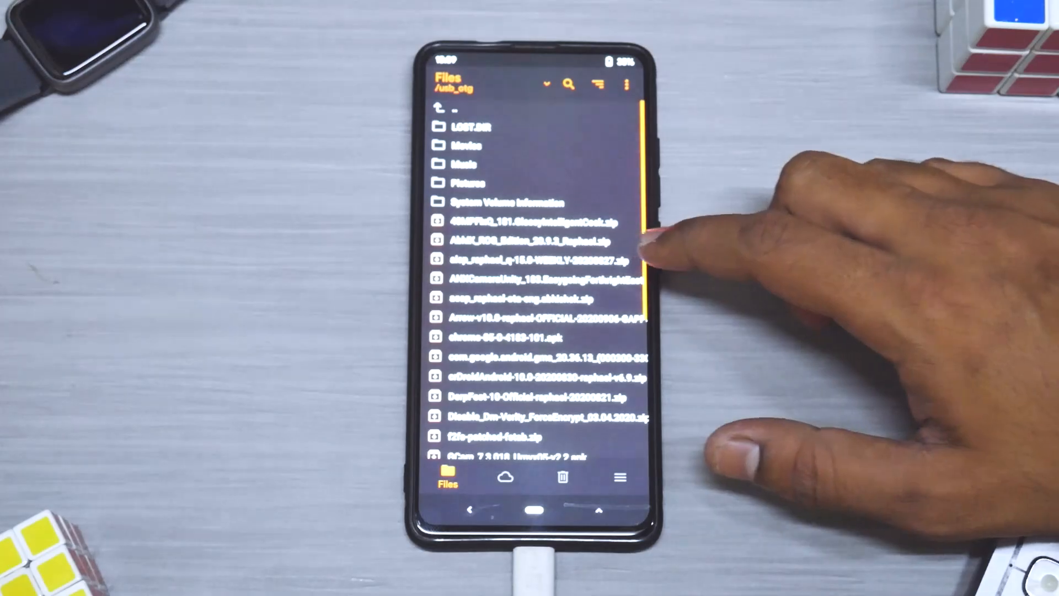
pyautogui.scroll(-3)
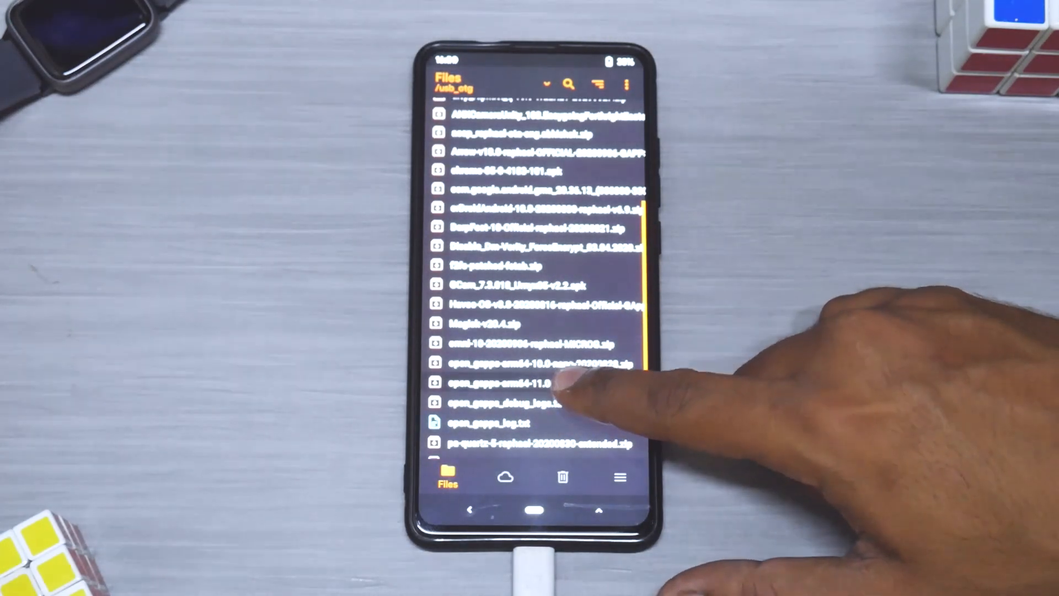
pyautogui.click(507, 383)
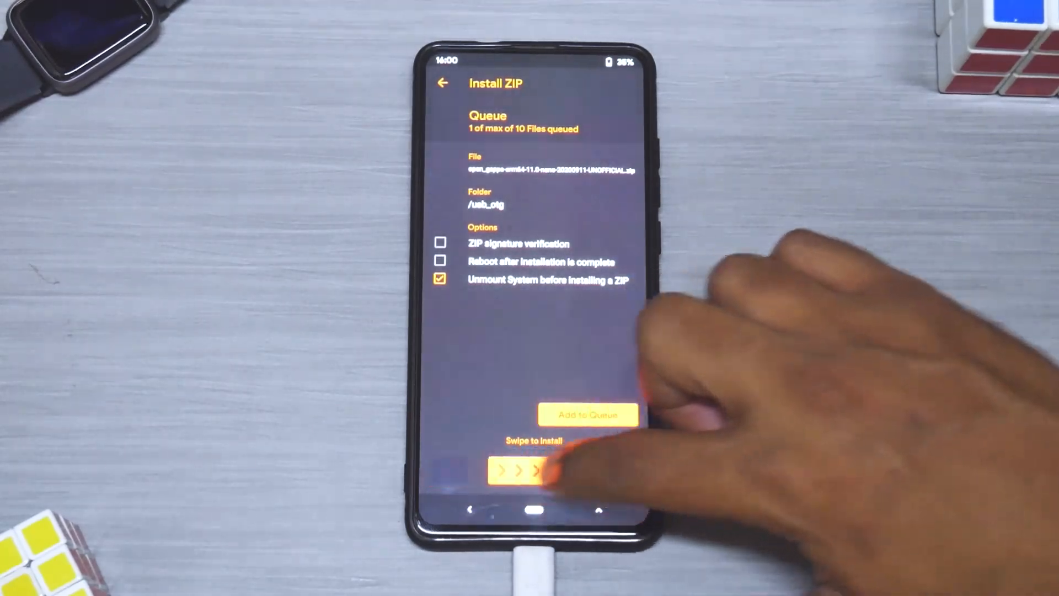
pyautogui.moveTo(503, 471); pyautogui.dragTo(608, 472)
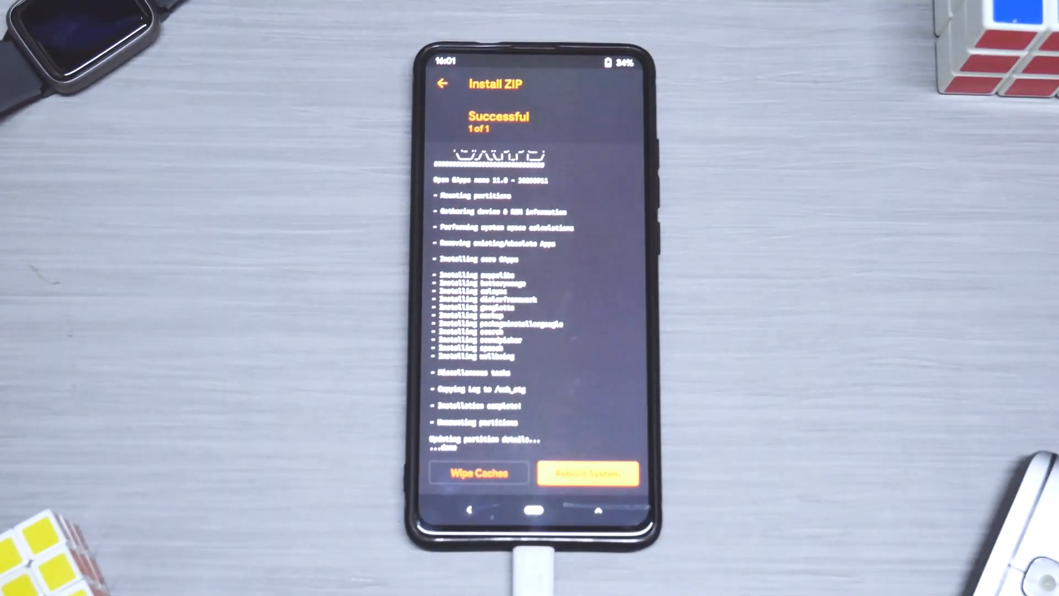
pyautogui.click(478, 473)
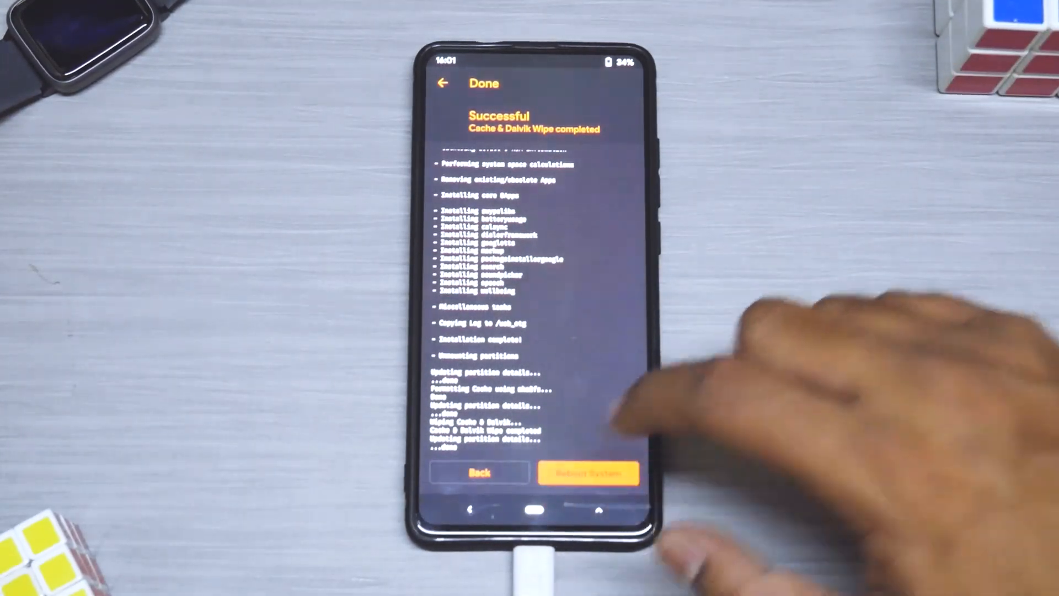
pyautogui.click(587, 472)
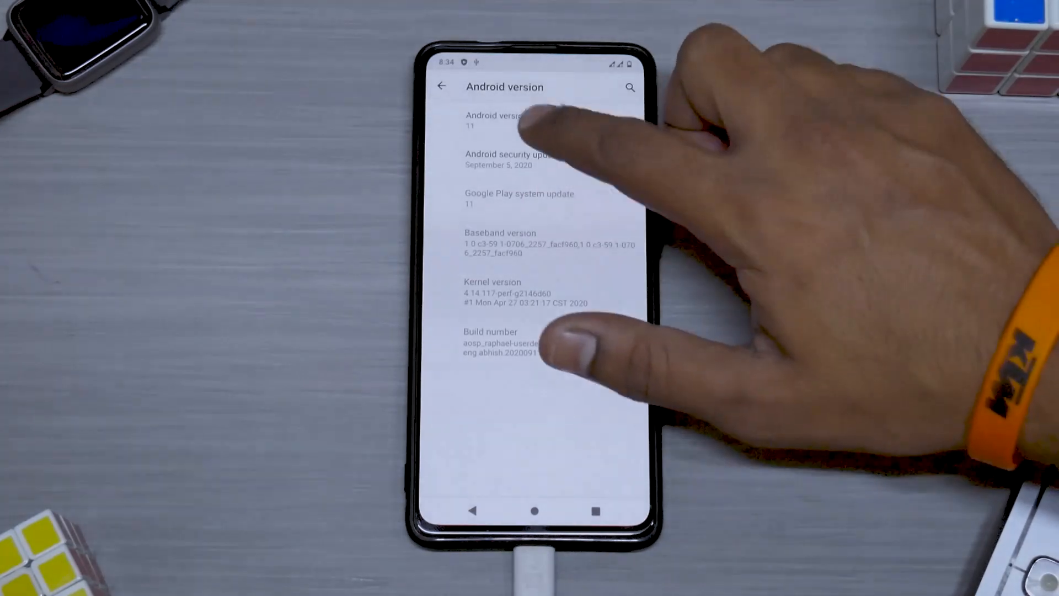
# - Tap Android version 11 in About phone to bring up the Android 11 easter egg dial
pyautogui.click(503, 121)
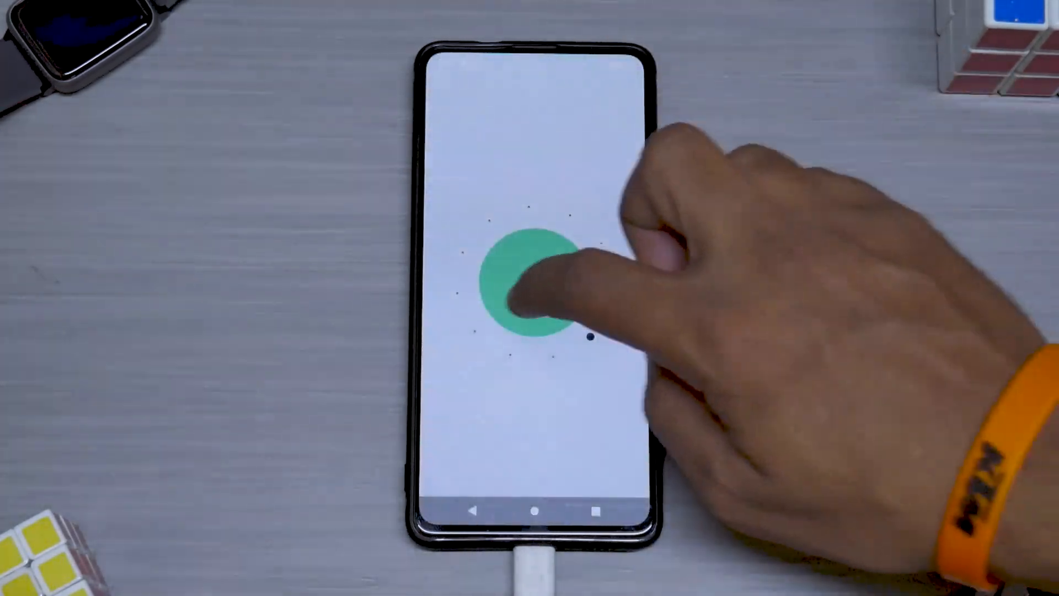
pyautogui.click(531, 280)
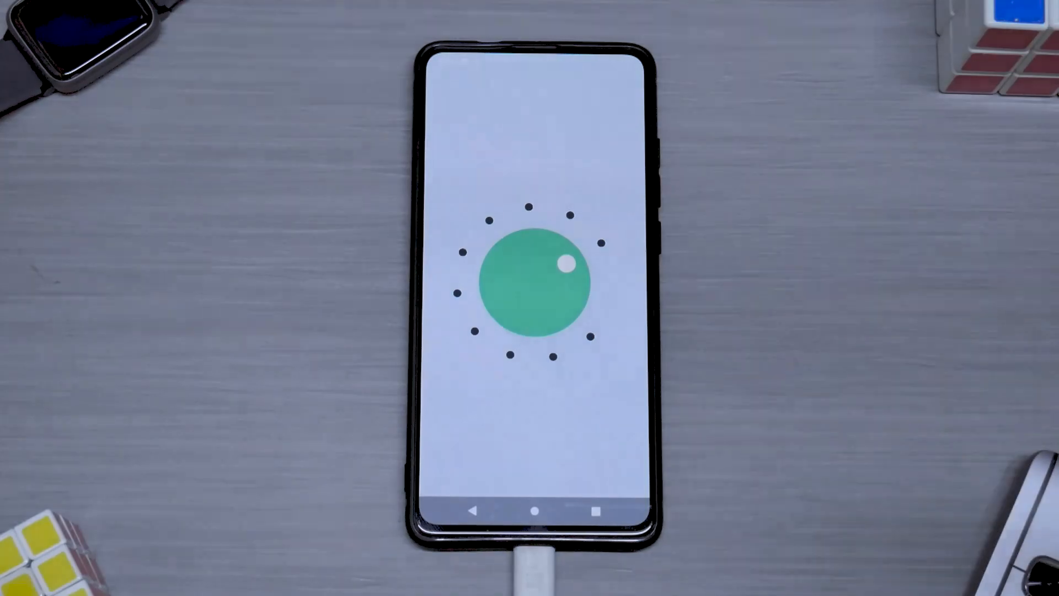